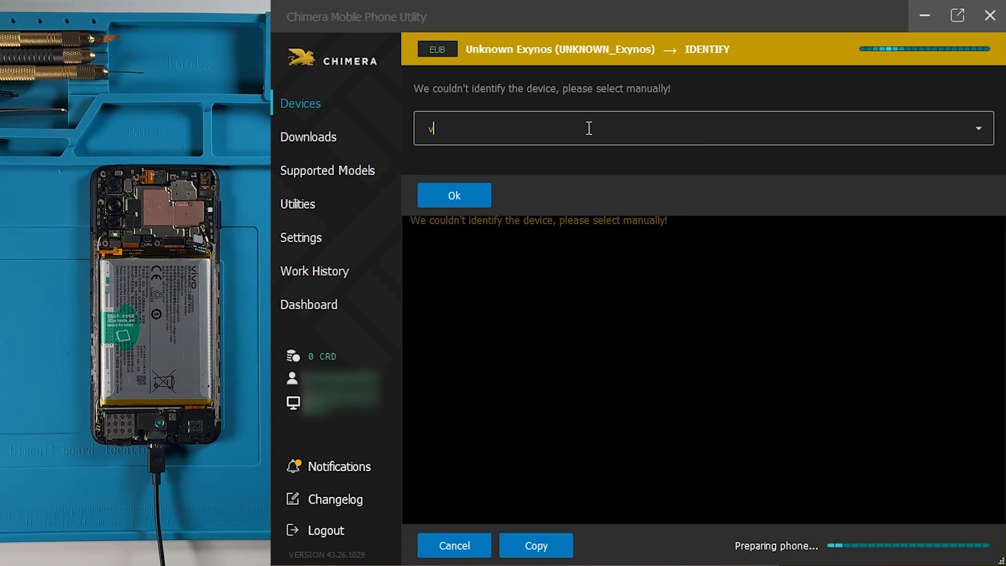
Step: Pick Vivo Y70s via the 'vivo y' search and bring up the Repair IMEI procedure
text(ivo y)
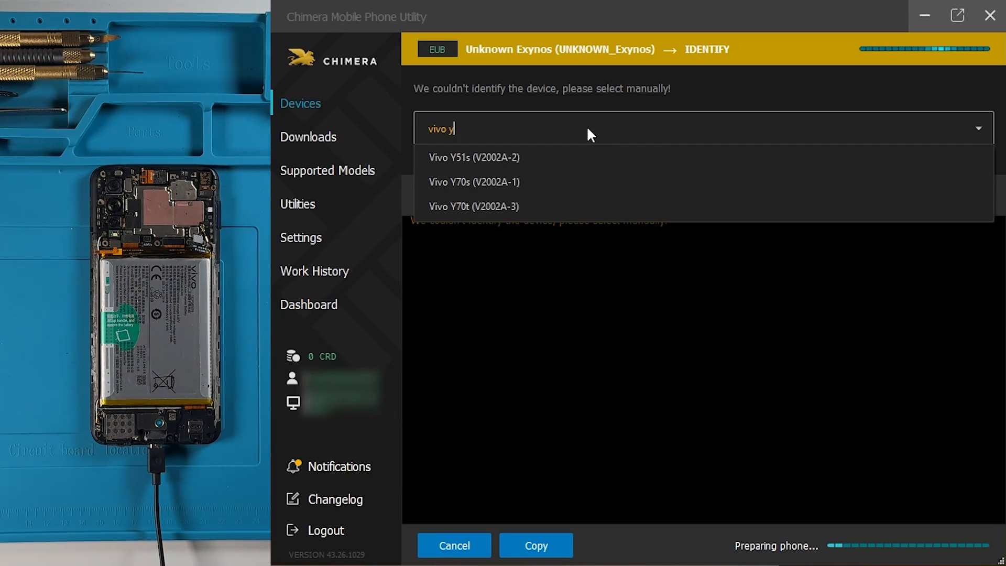
mouse_move(583, 187)
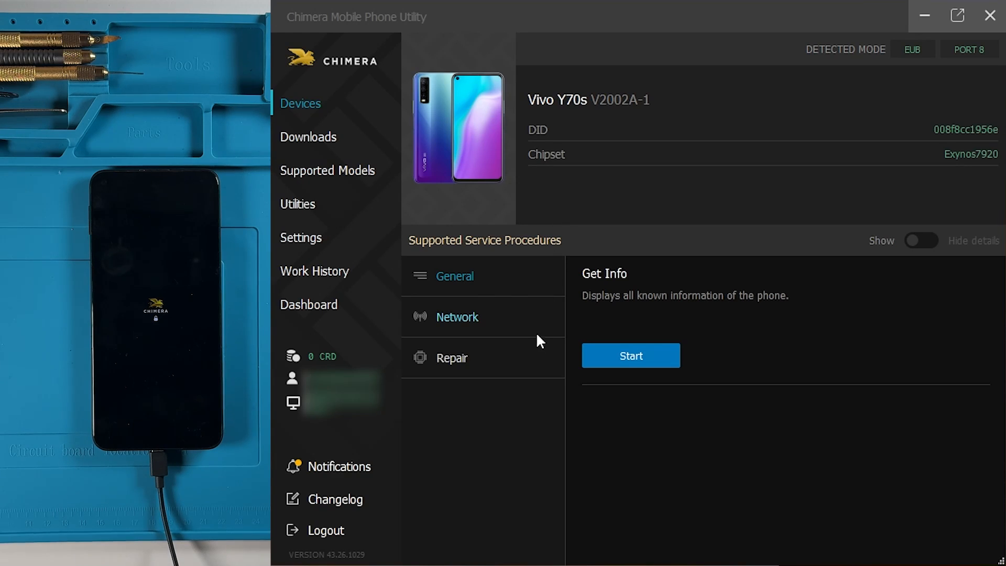
click(451, 359)
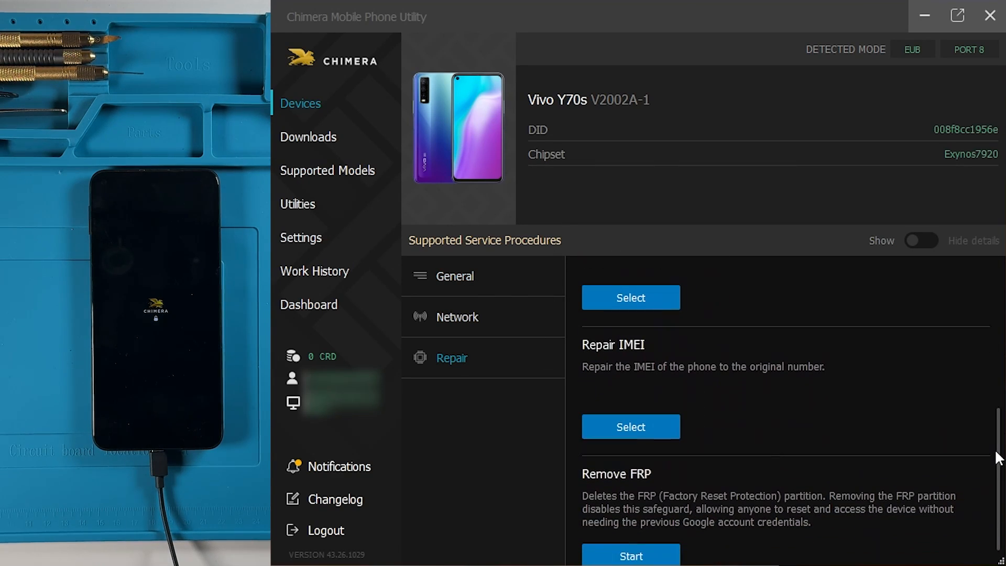
click(630, 427)
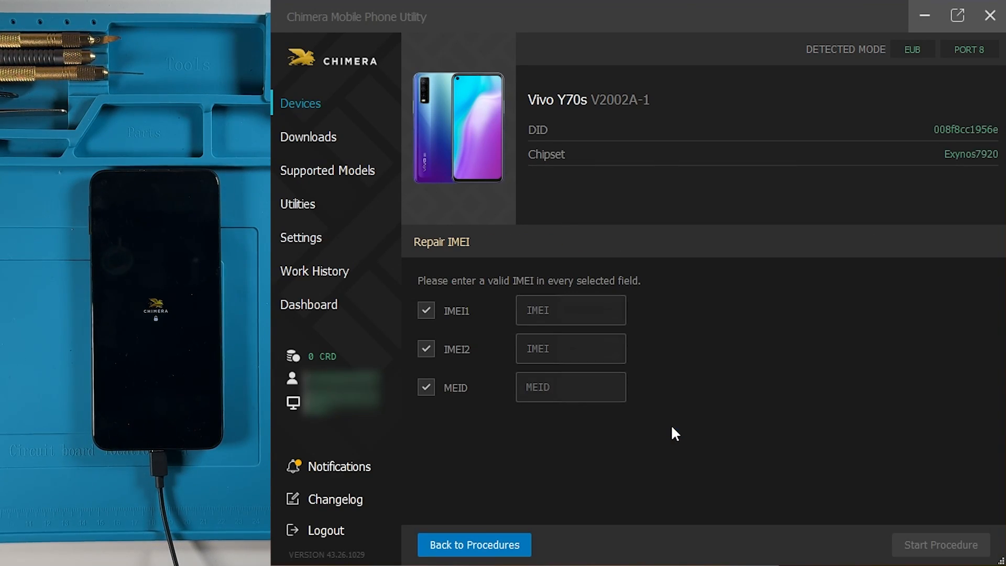
Step: Enter the new IMEI1 and IMEI2 numbers with MEID excluded and start the procedure
text(35)
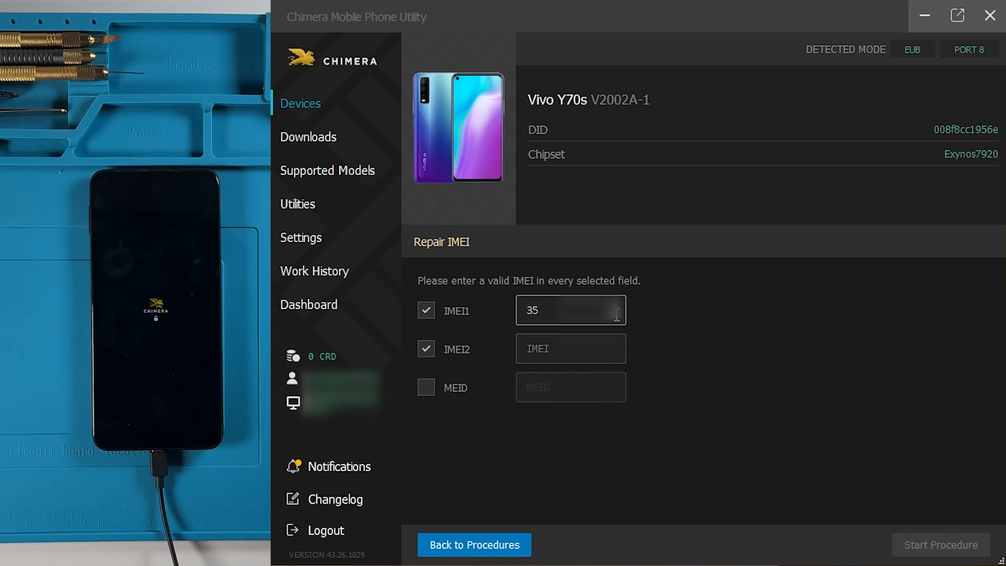
text(359)
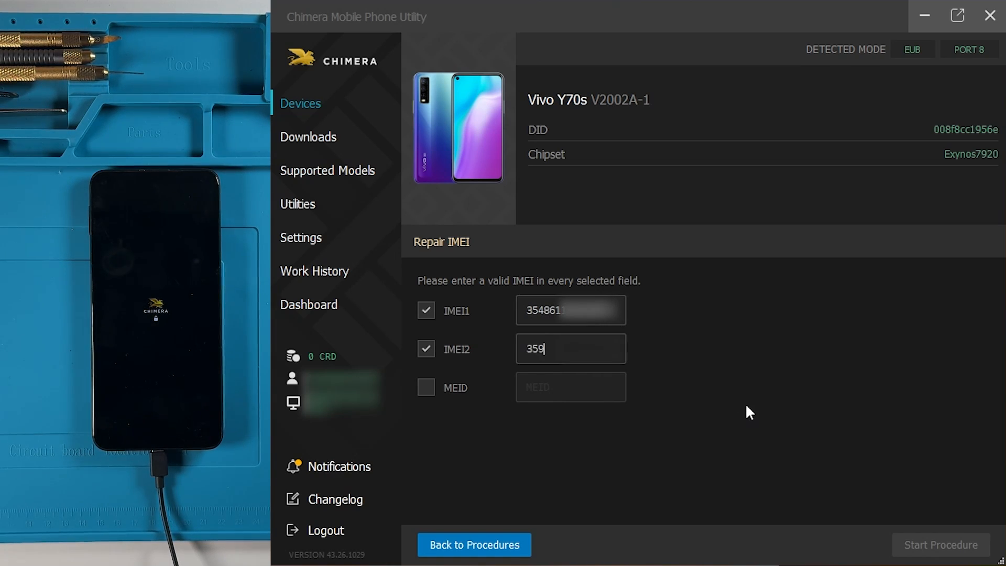
text(489)
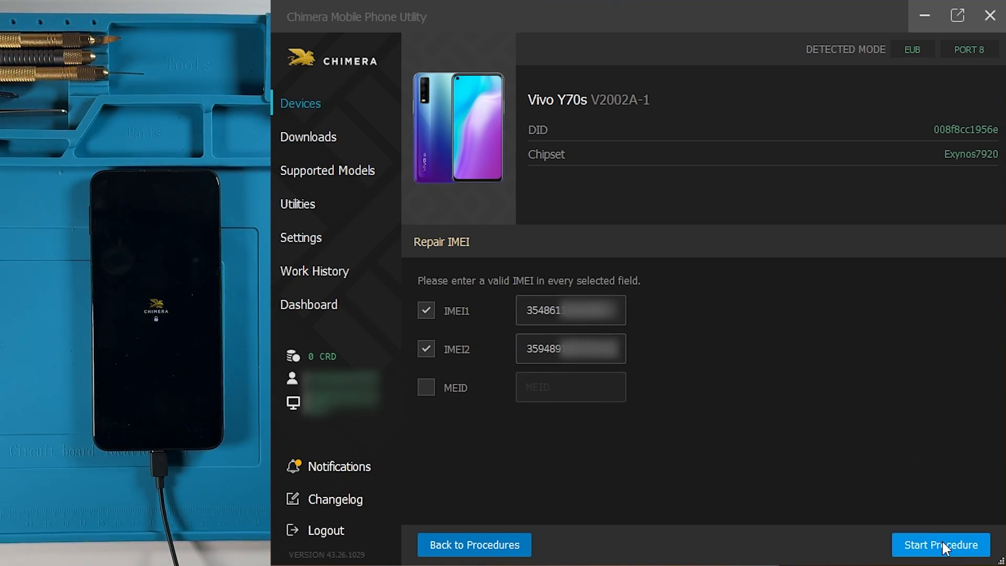
click(941, 545)
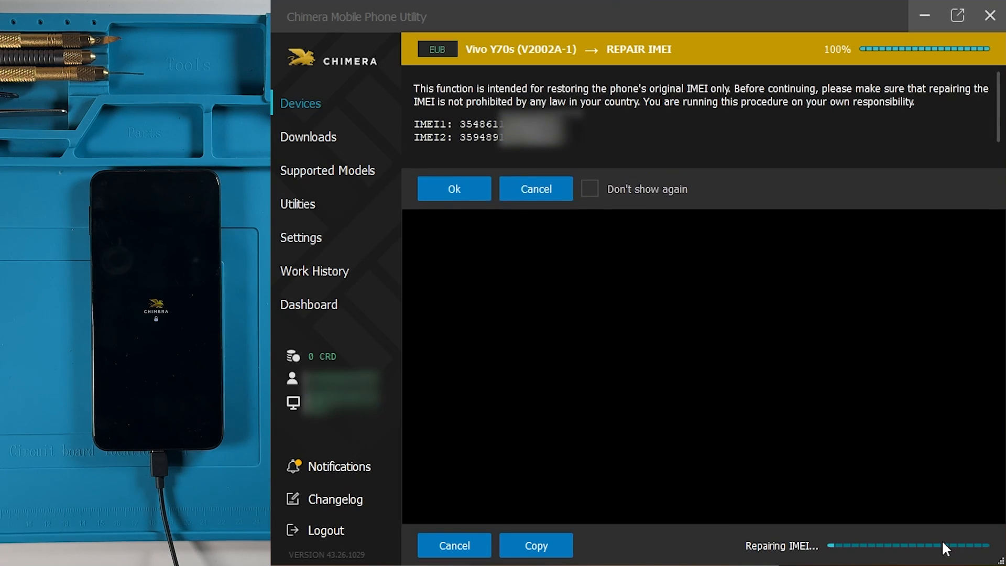
Step: Acknowledge the legal-use warning so the IMEI repair begins running
click(454, 189)
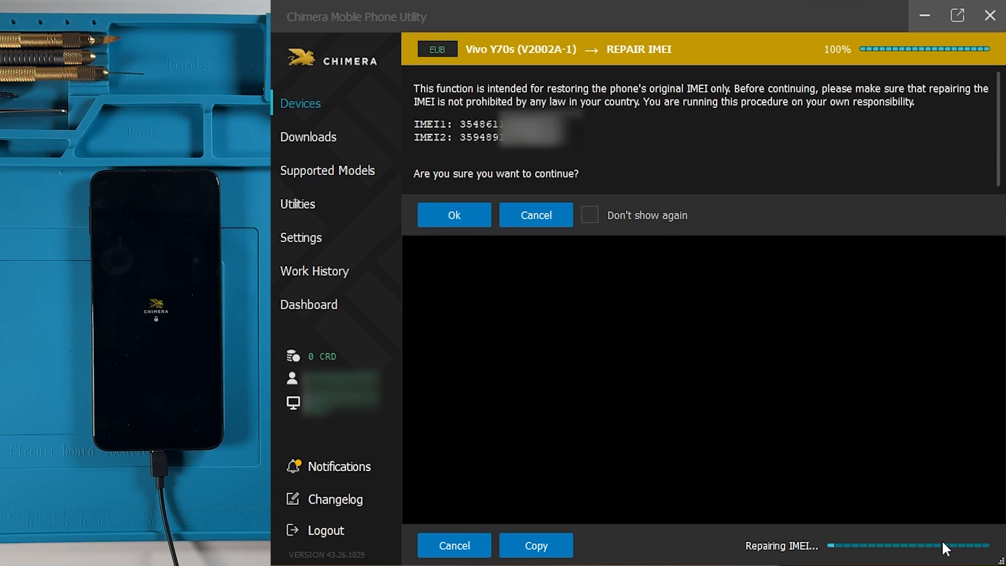
mouse_move(648, 430)
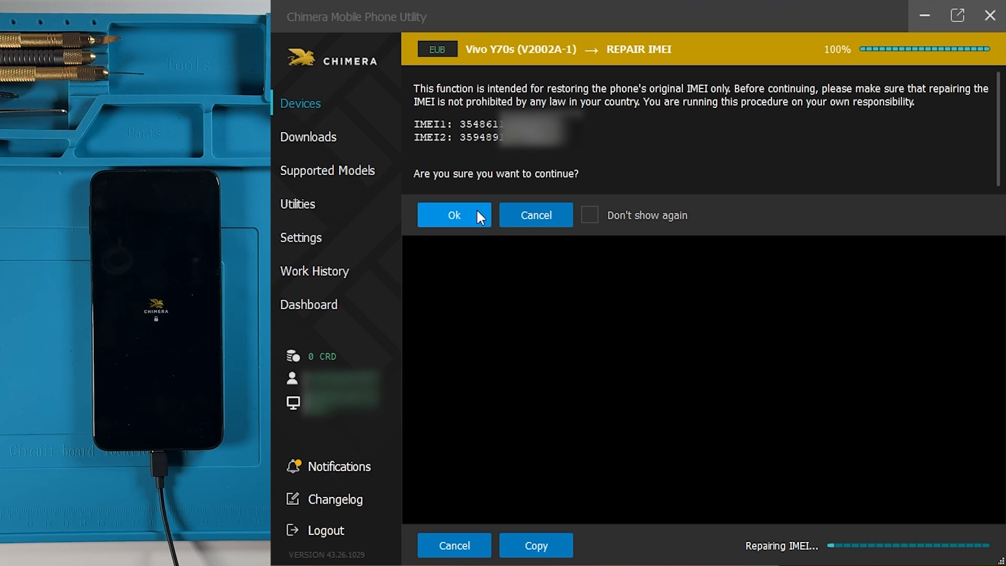
click(454, 215)
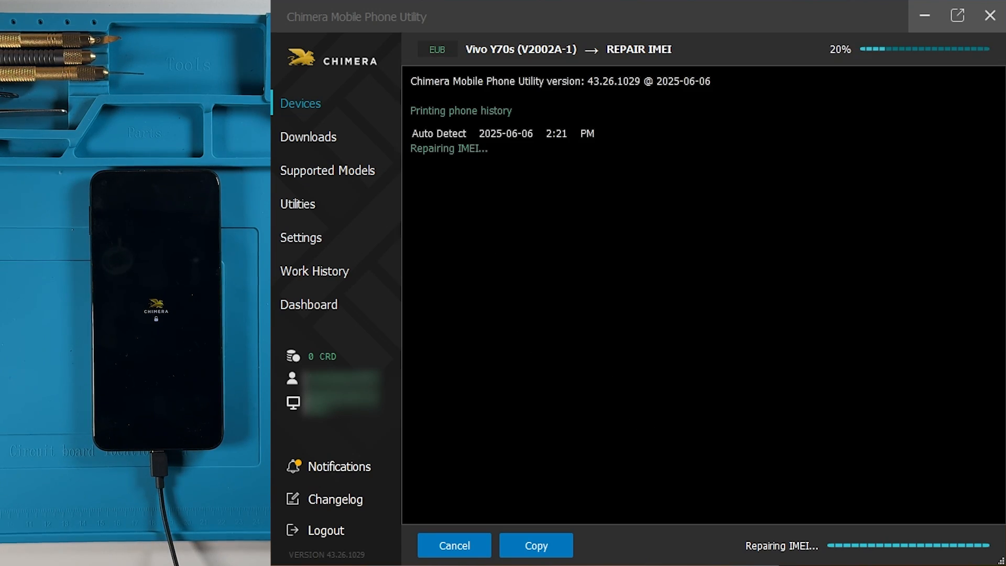